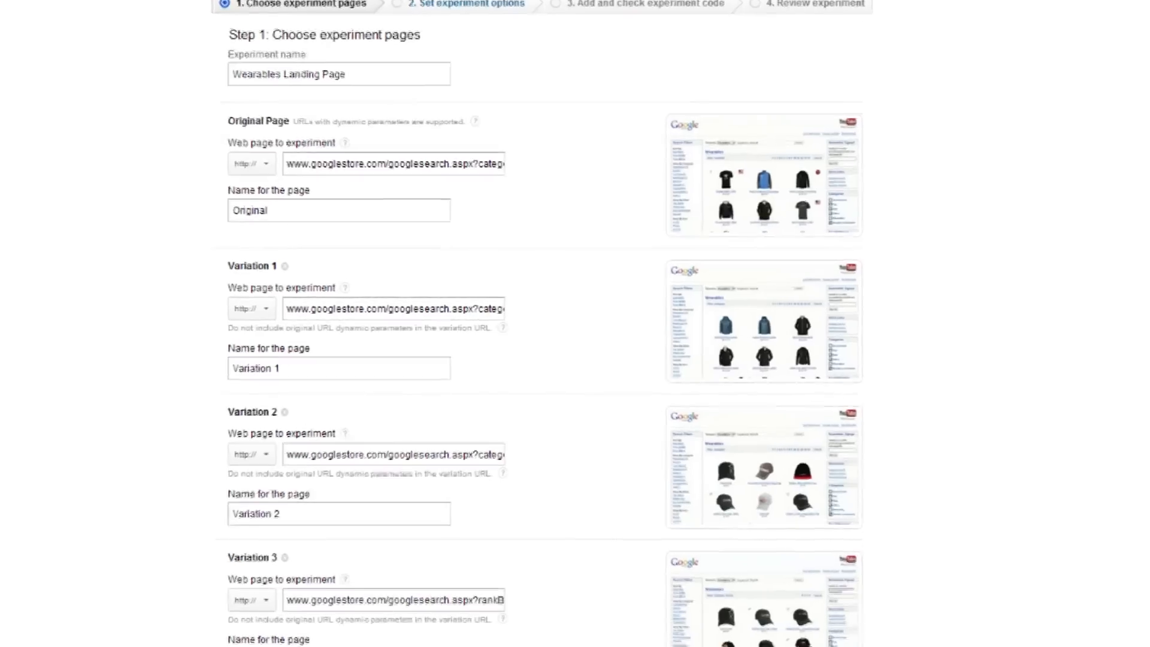
scroll(down, 3)
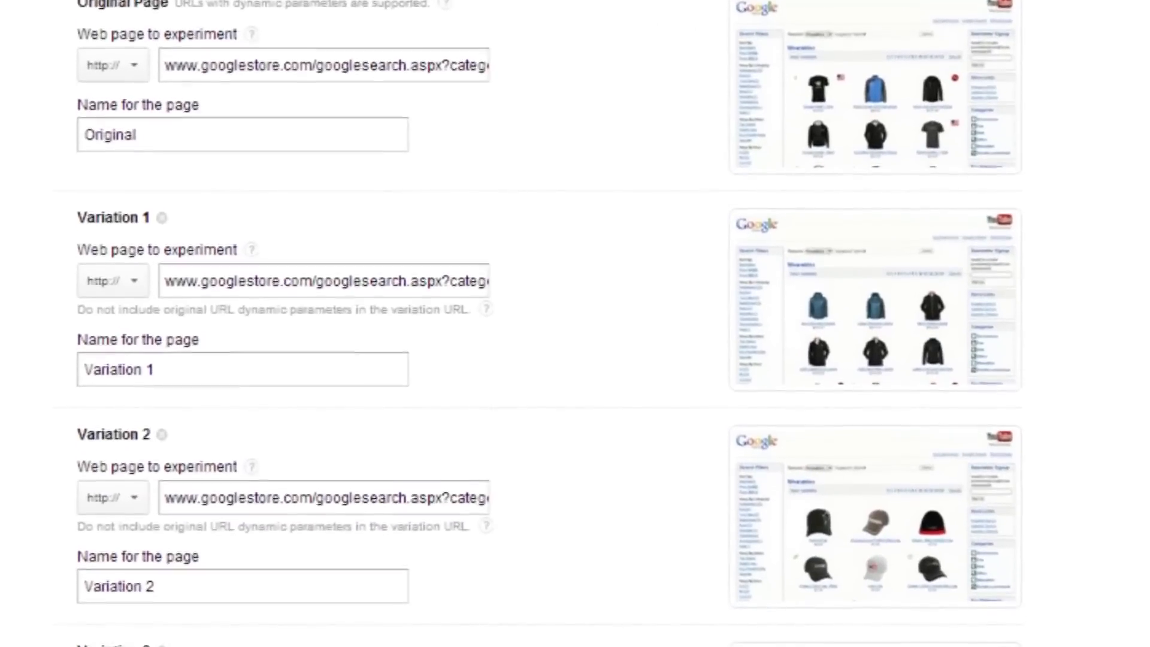
scroll(down, 3)
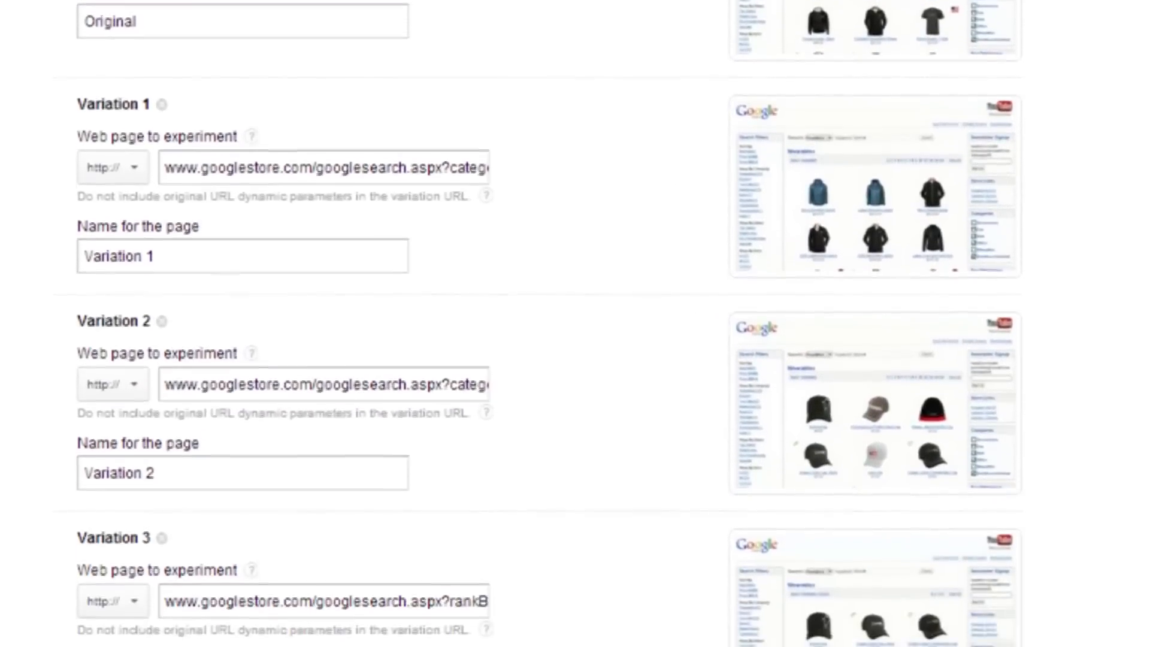